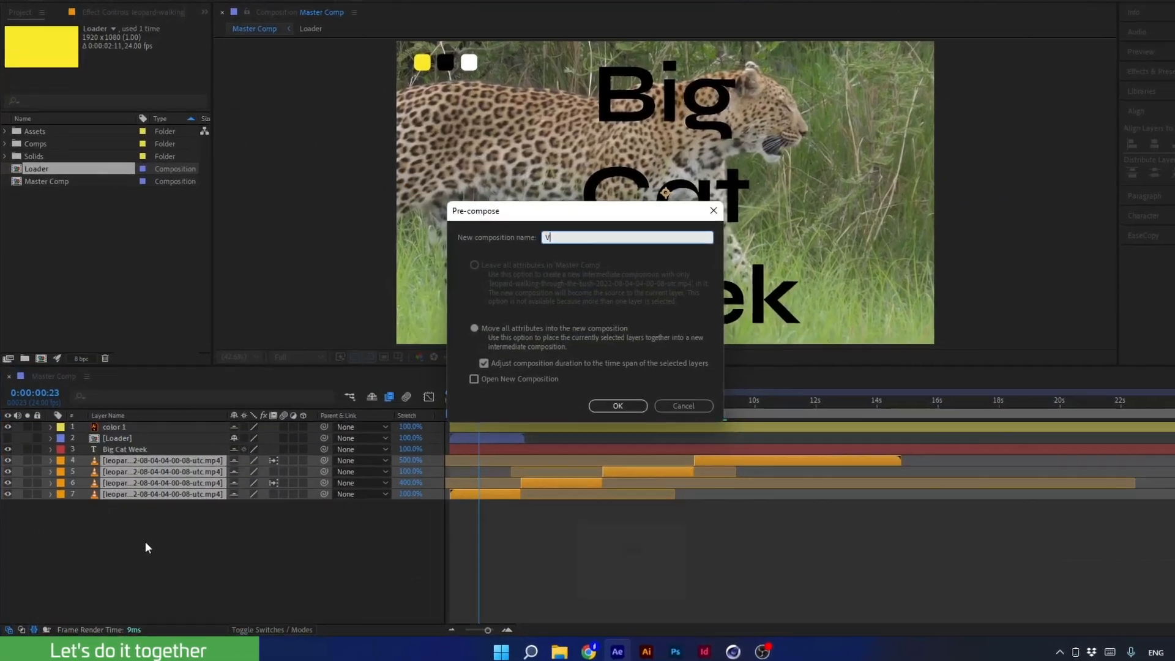
- Collect all project files via File > Dependencies > Collect Files into a Class_0_v01 folder
click(617, 405)
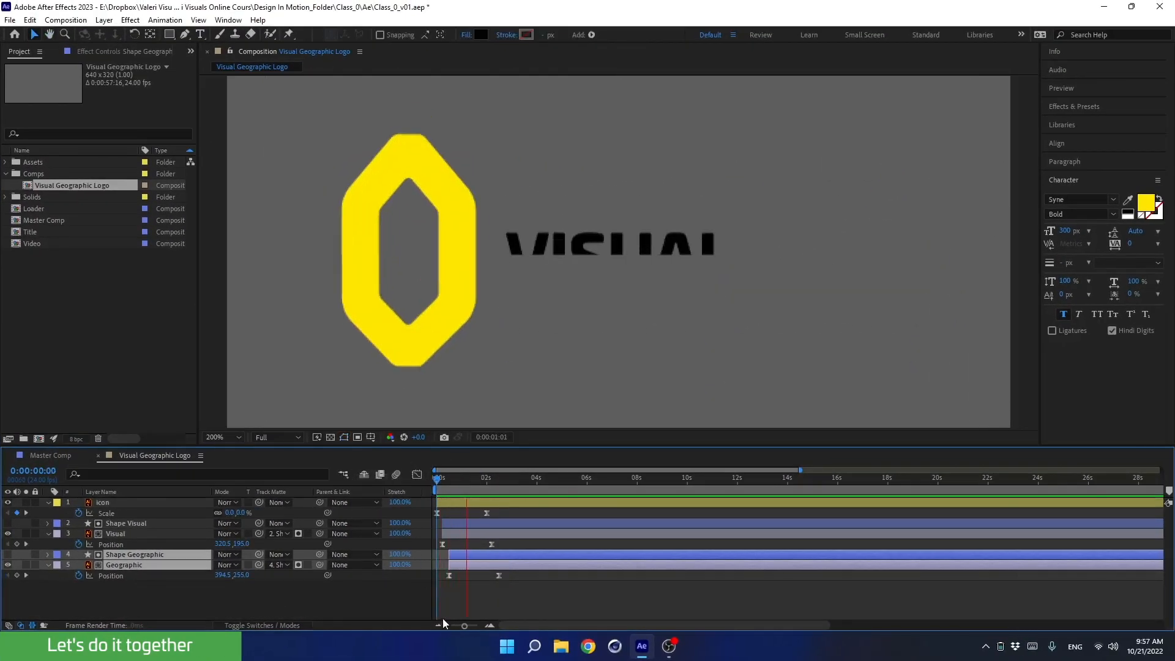
click(157, 576)
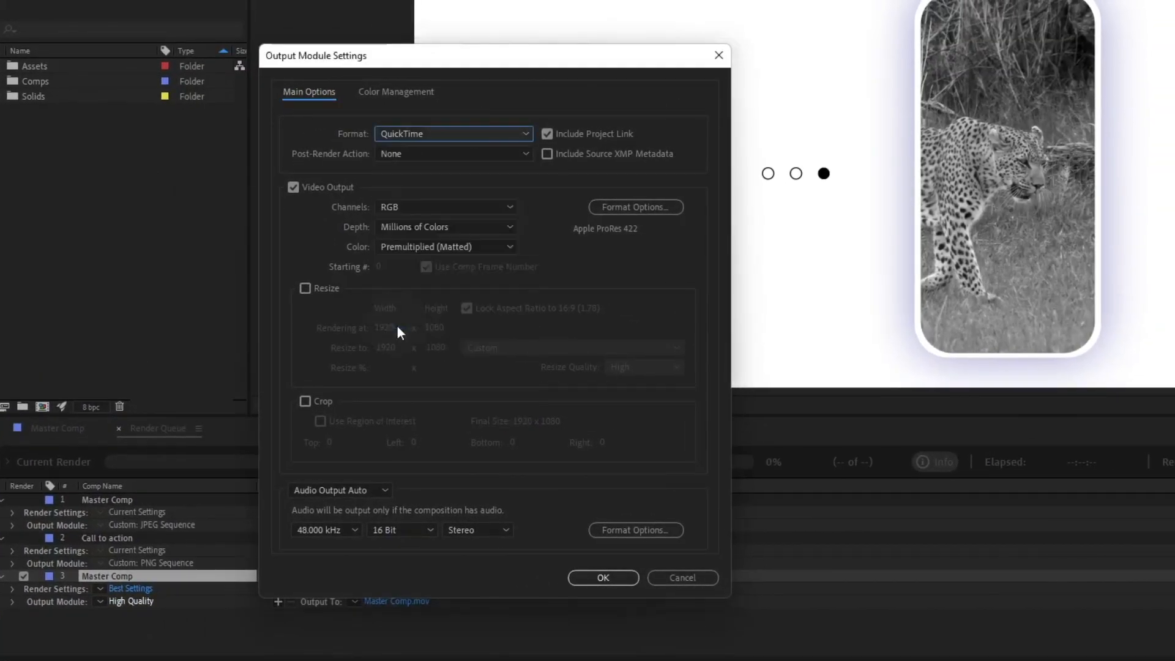
click(636, 207)
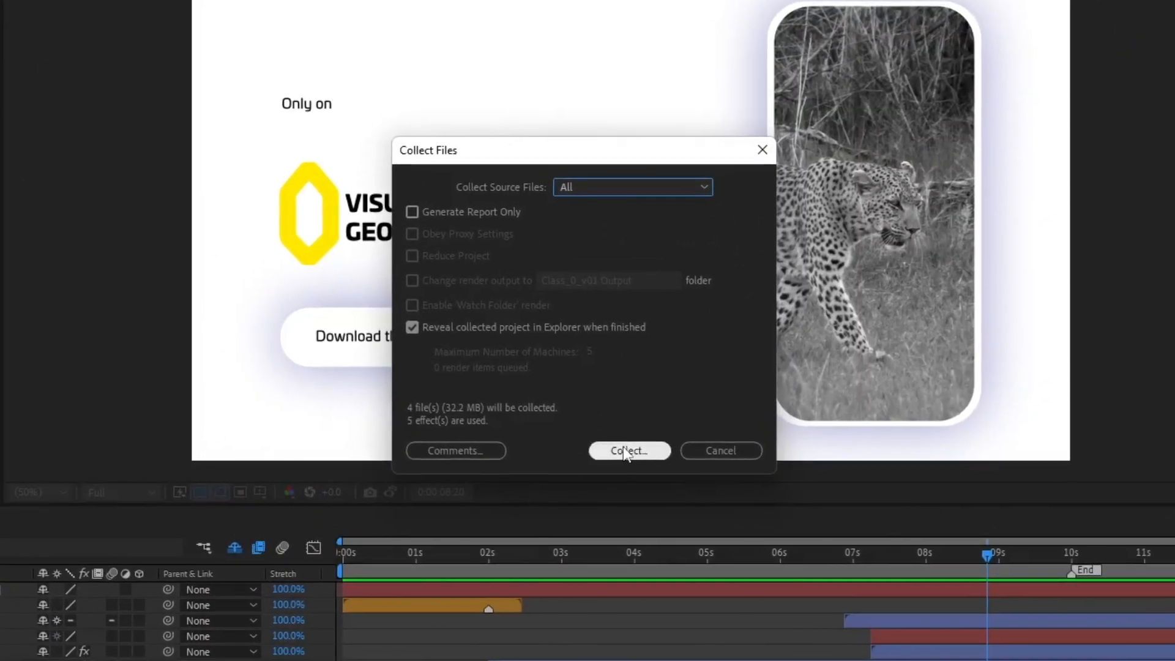
click(628, 451)
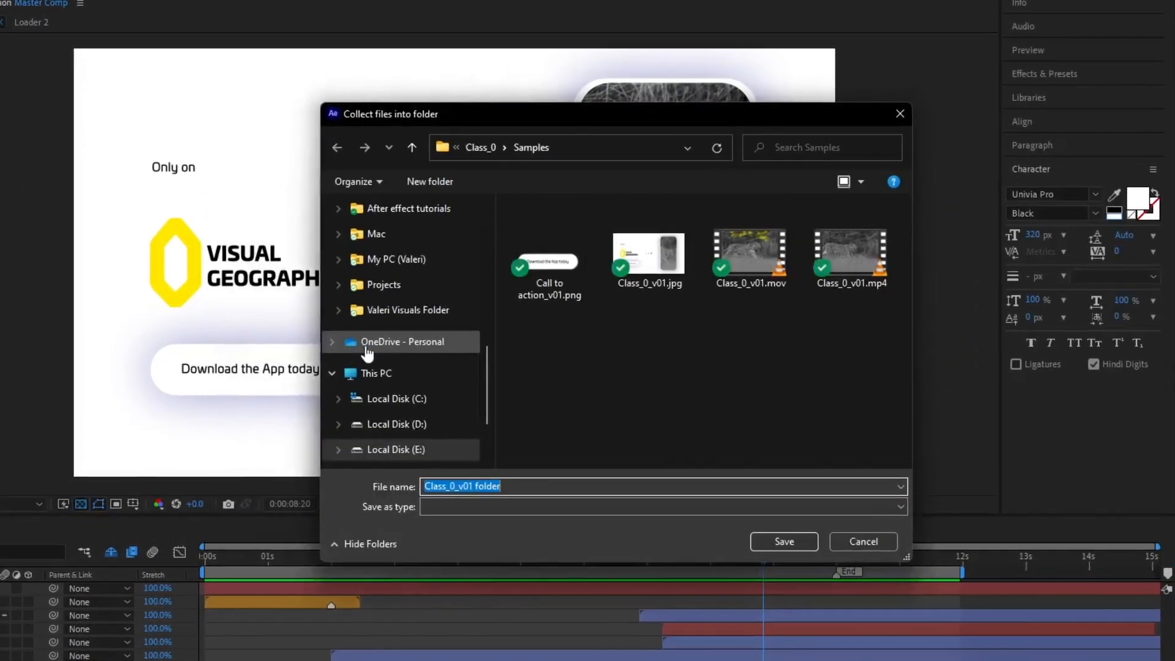